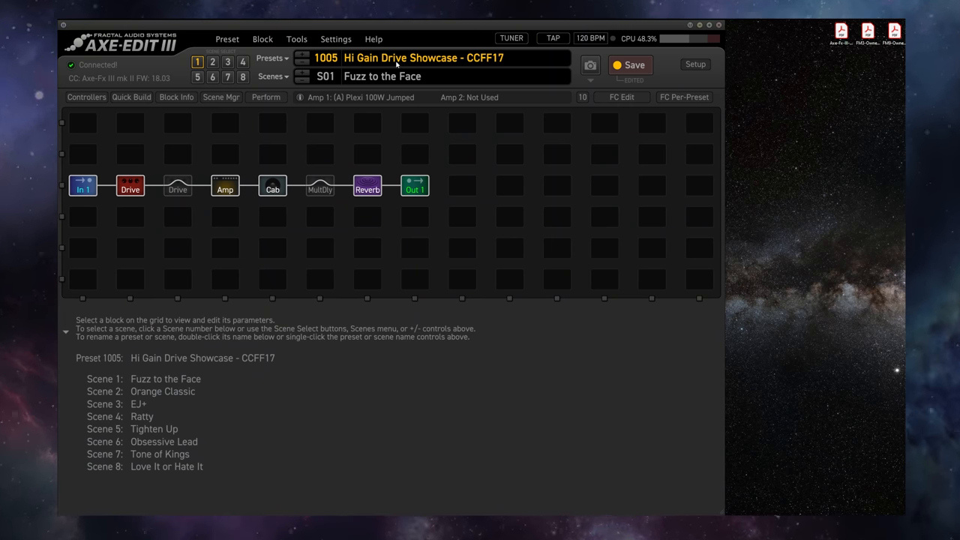
mouse_move(424, 67)
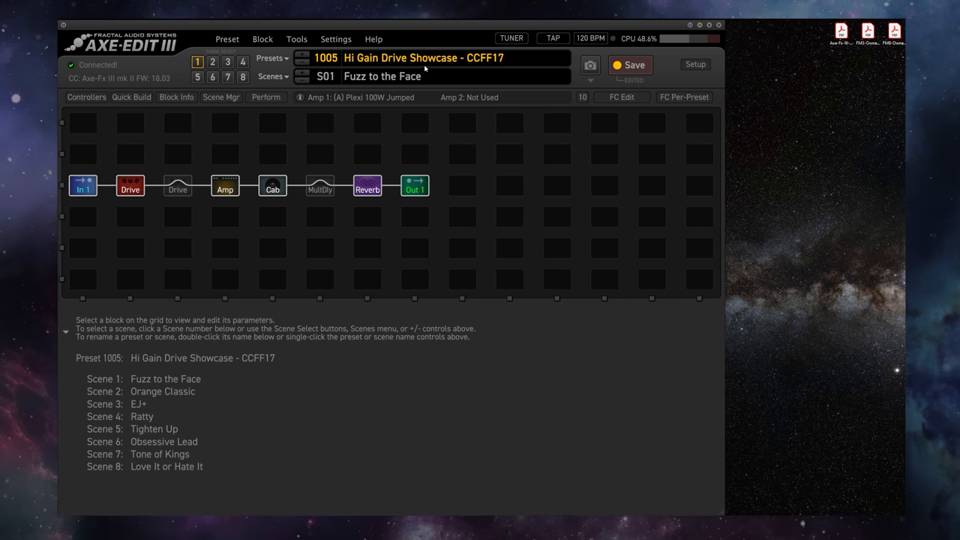
mouse_move(425, 105)
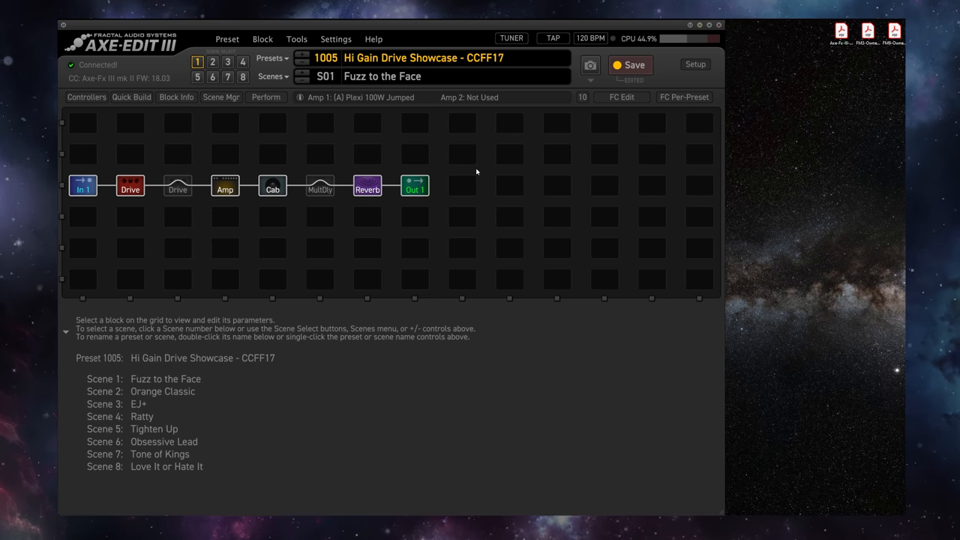
mouse_move(588, 83)
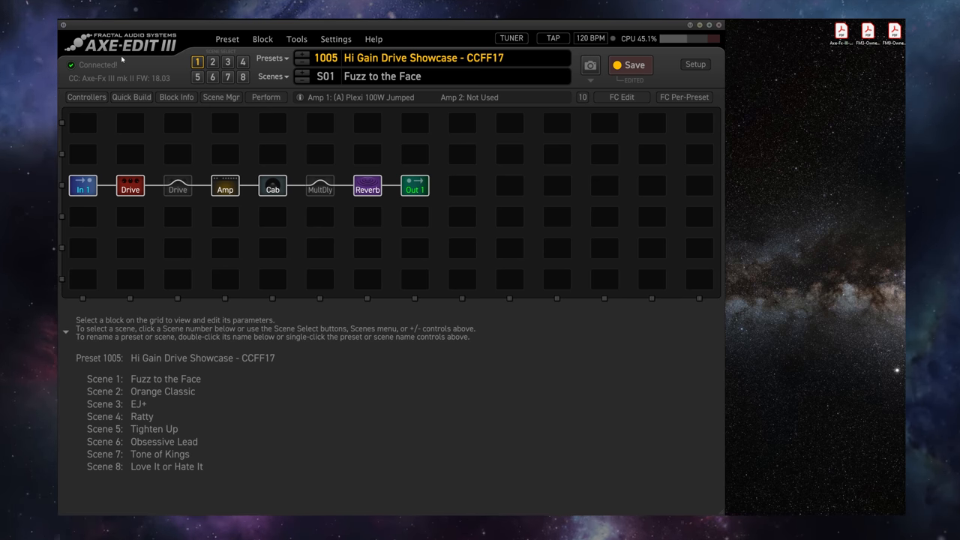
mouse_move(585, 108)
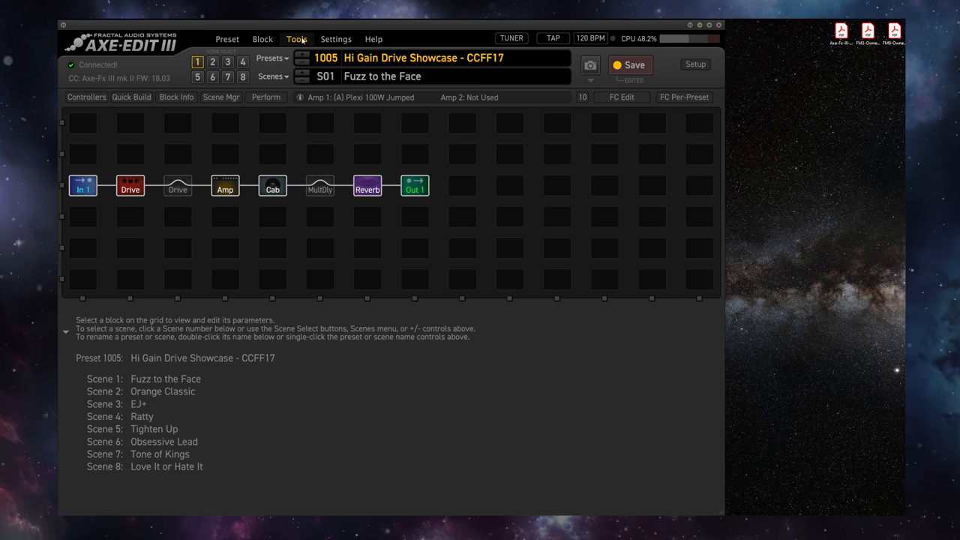
Check the snapshots folder location in Preferences and close it unchanged
click(336, 39)
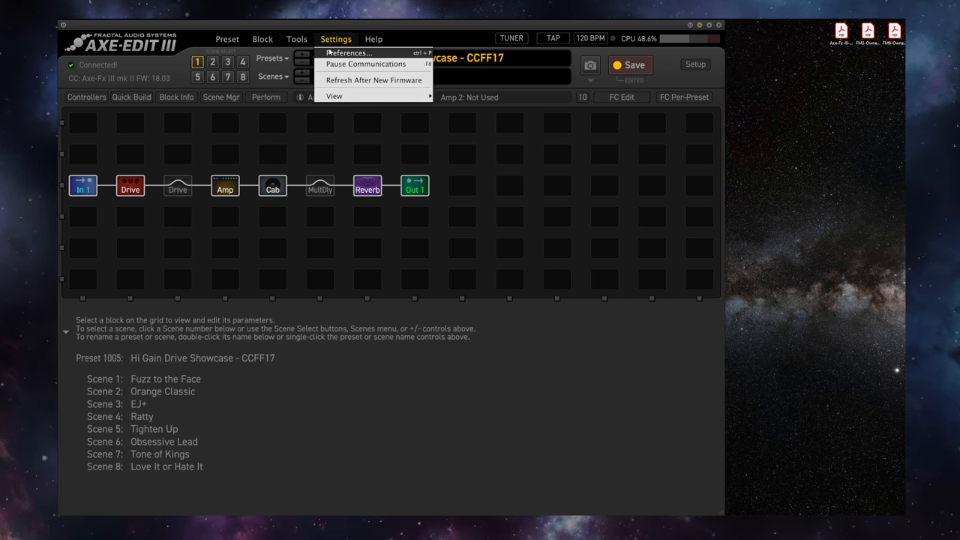
click(348, 52)
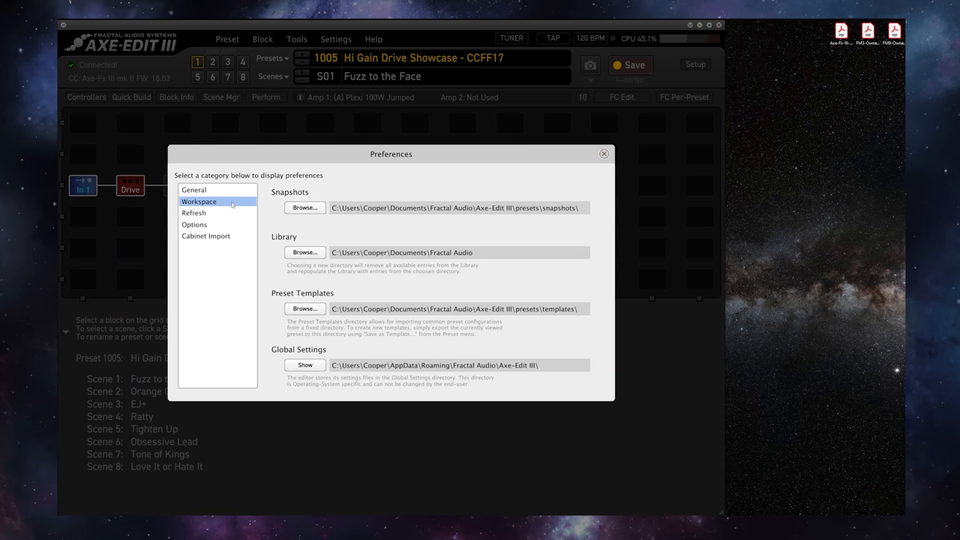
mouse_move(289, 190)
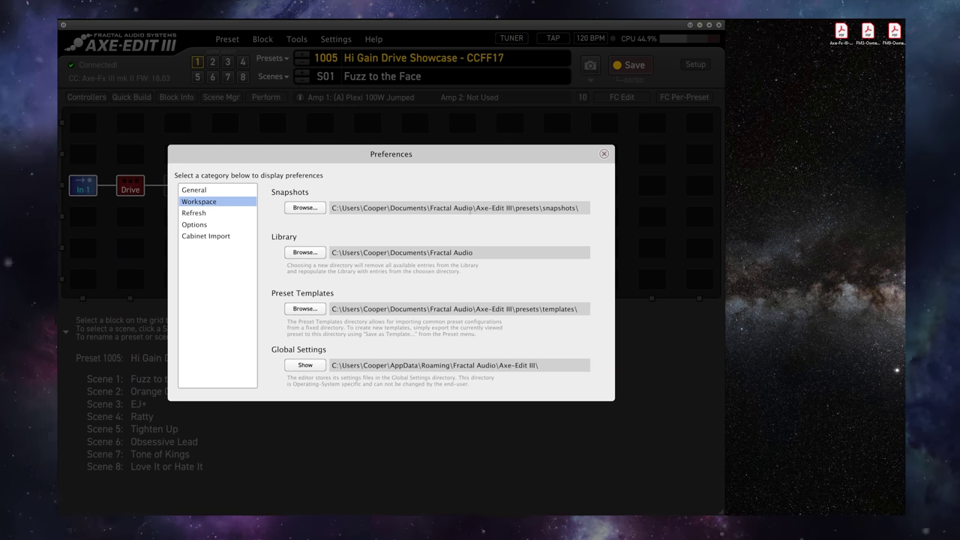
mouse_move(513, 219)
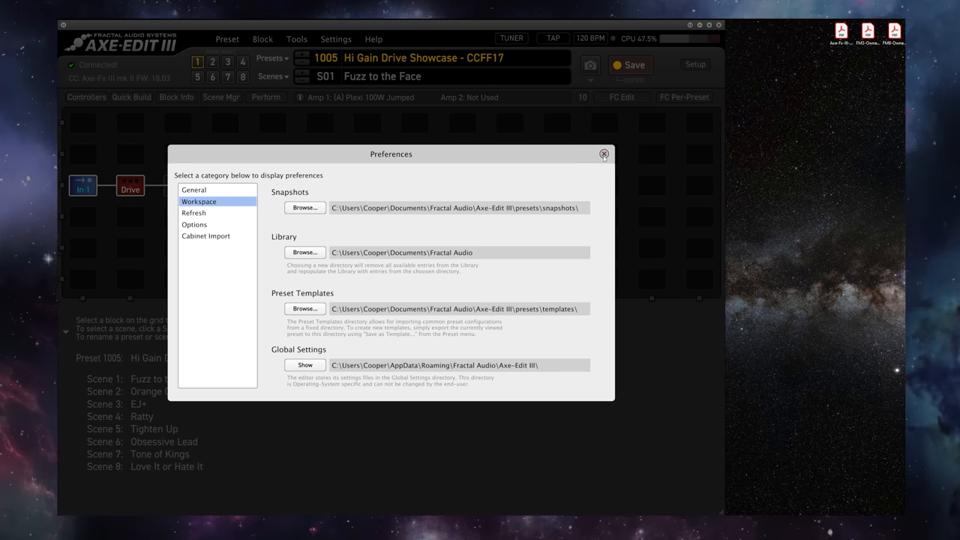
click(603, 153)
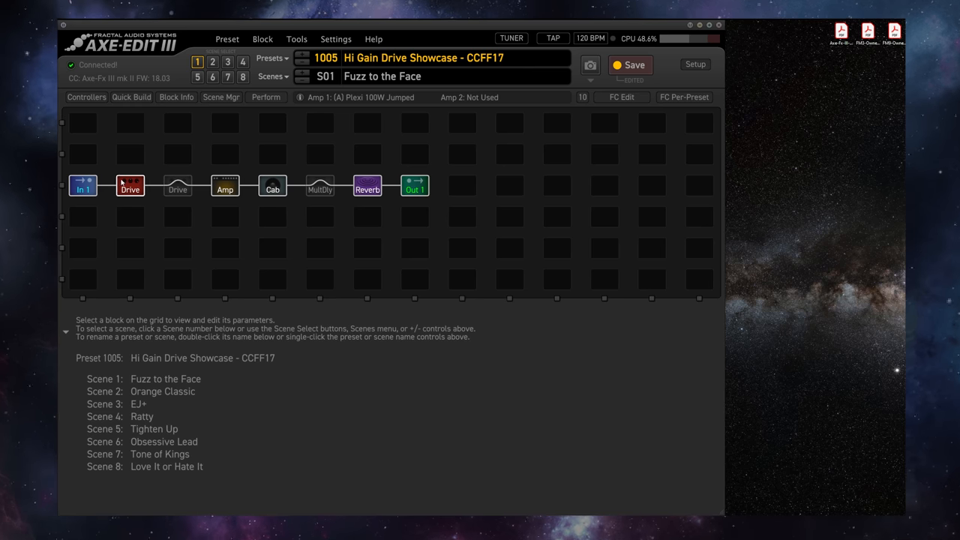
Inspect the Cab, Out 1 and Amp blocks' parameters in turn
click(273, 186)
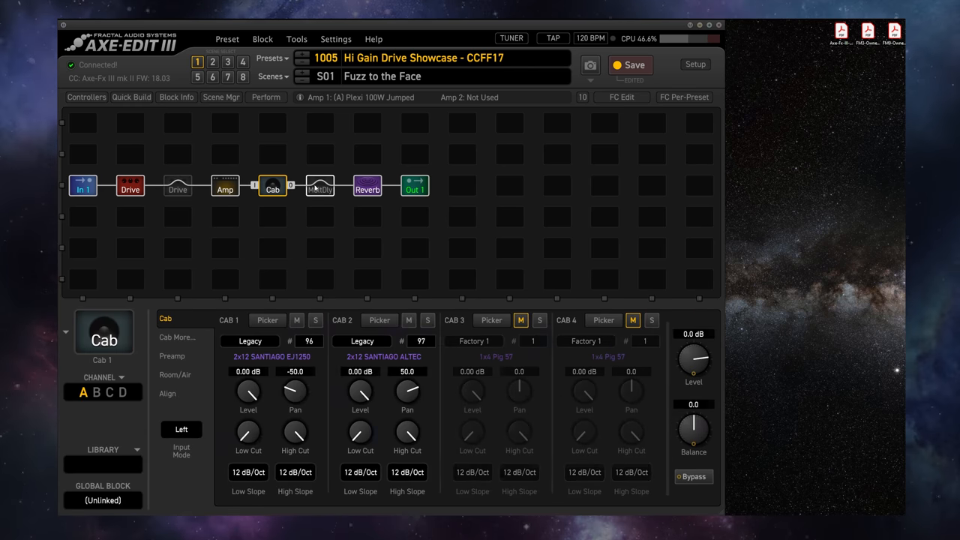
click(414, 186)
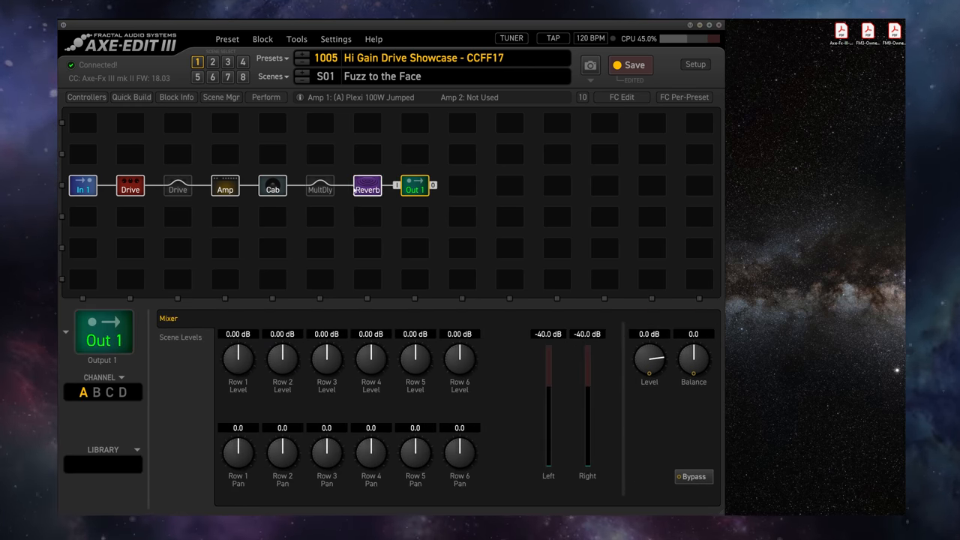
click(225, 186)
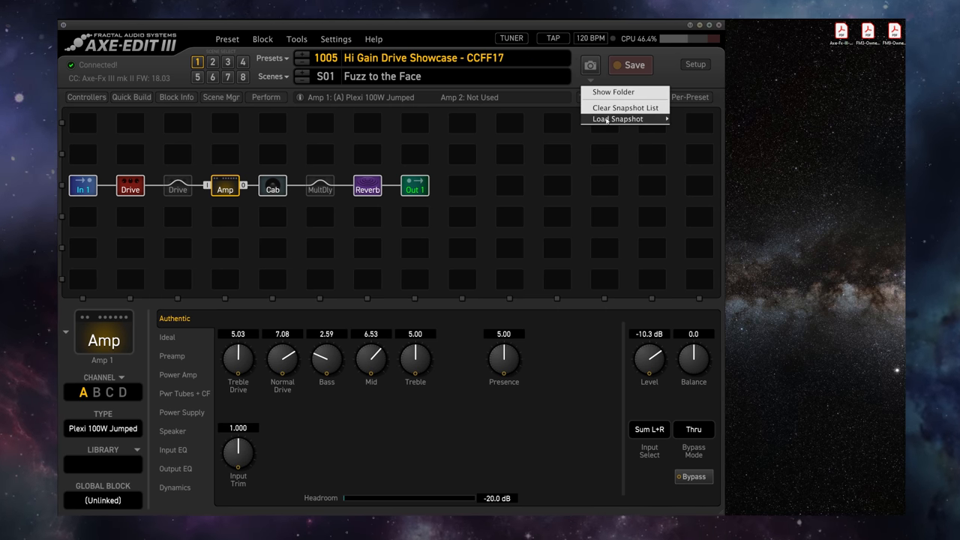
mouse_move(618, 118)
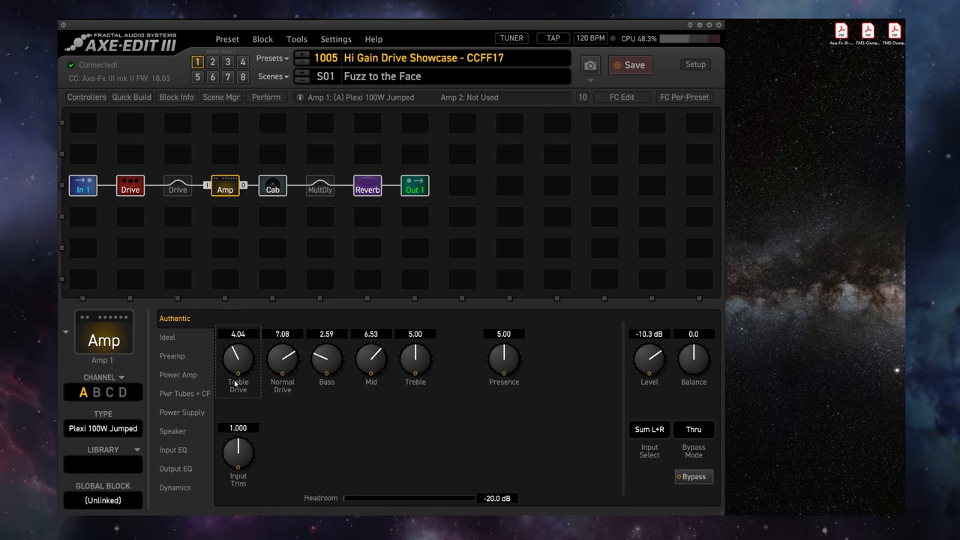
Set the amp's Mid to 5.47 and Treble to 5.90, snapshot it, and recall that newest snapshot
drag(282, 359, 282, 367)
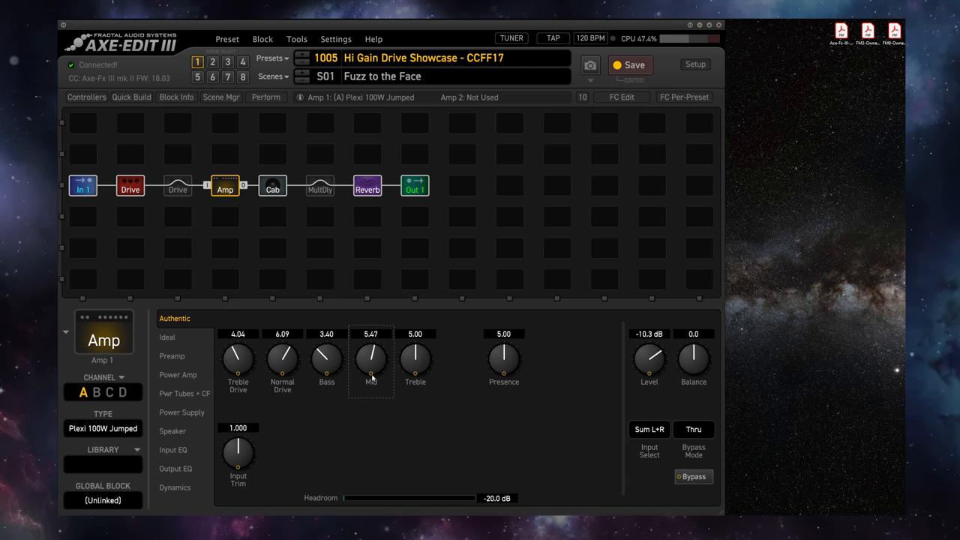
drag(414, 361, 414, 345)
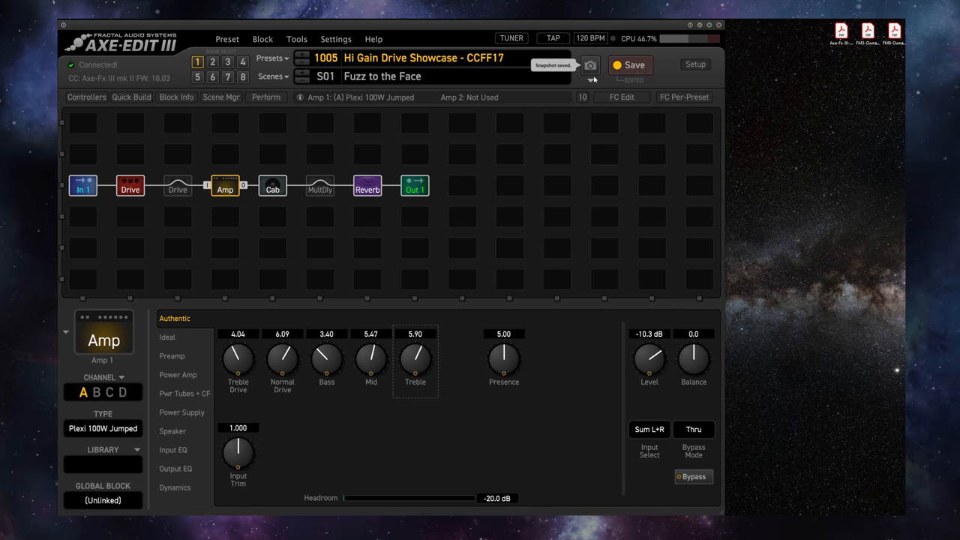
click(591, 81)
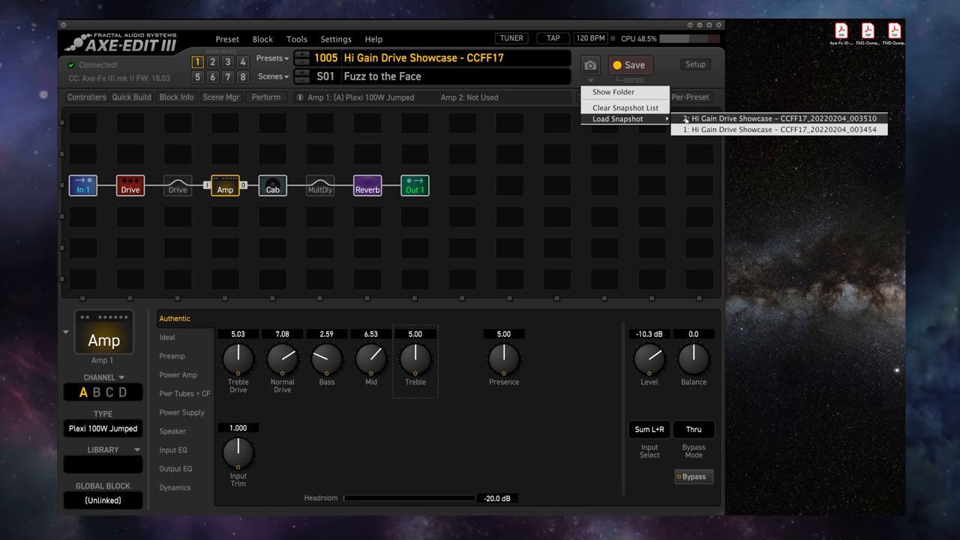
click(779, 117)
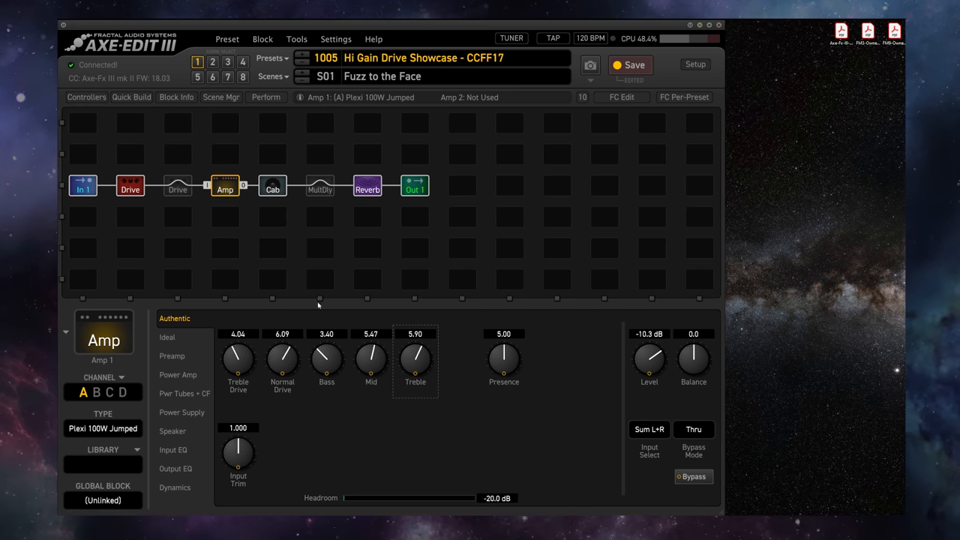
mouse_move(484, 183)
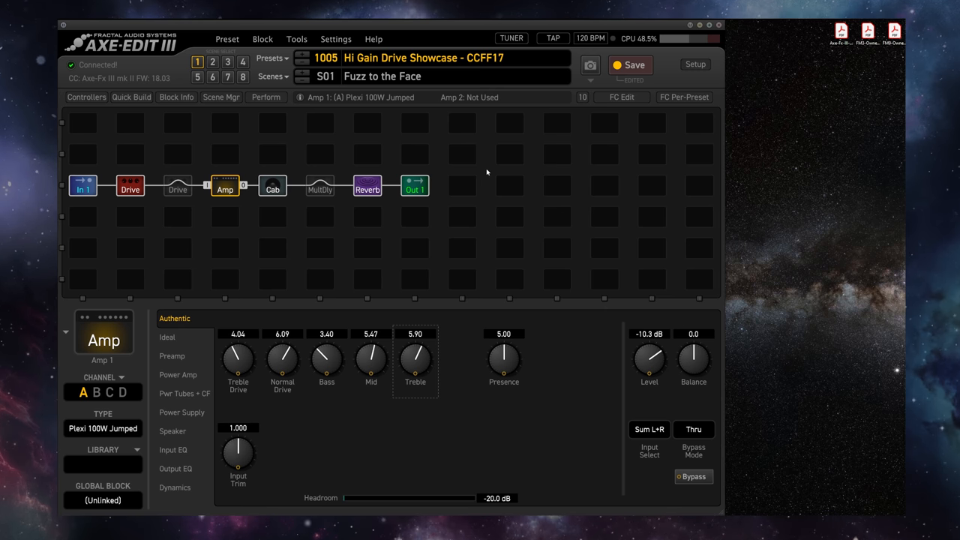
mouse_move(488, 166)
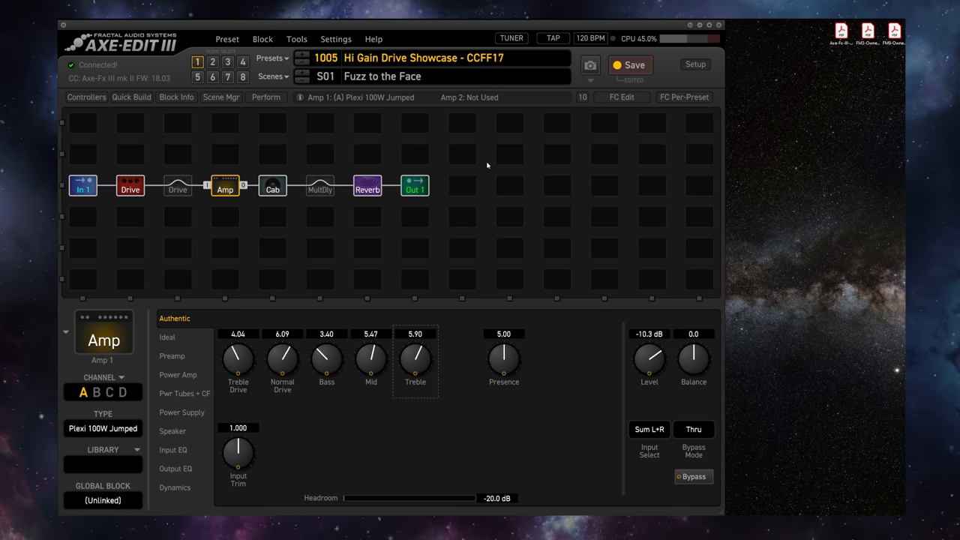
Rename scene 1 to 'HSHSFGHSFHSHDSDF' and capture another snapshot of the preset
click(273, 186)
text(AF)
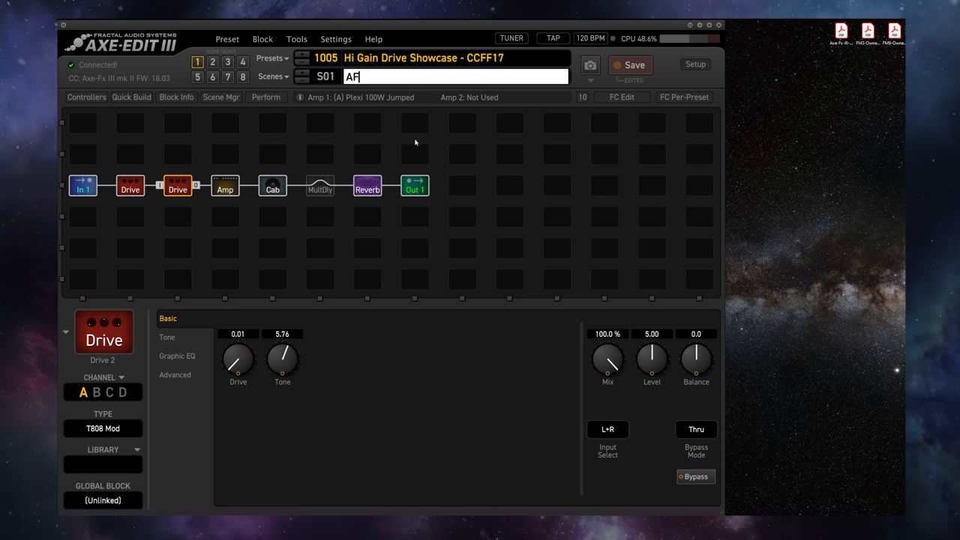
text(HSHSFGHSFHSHDSDF)
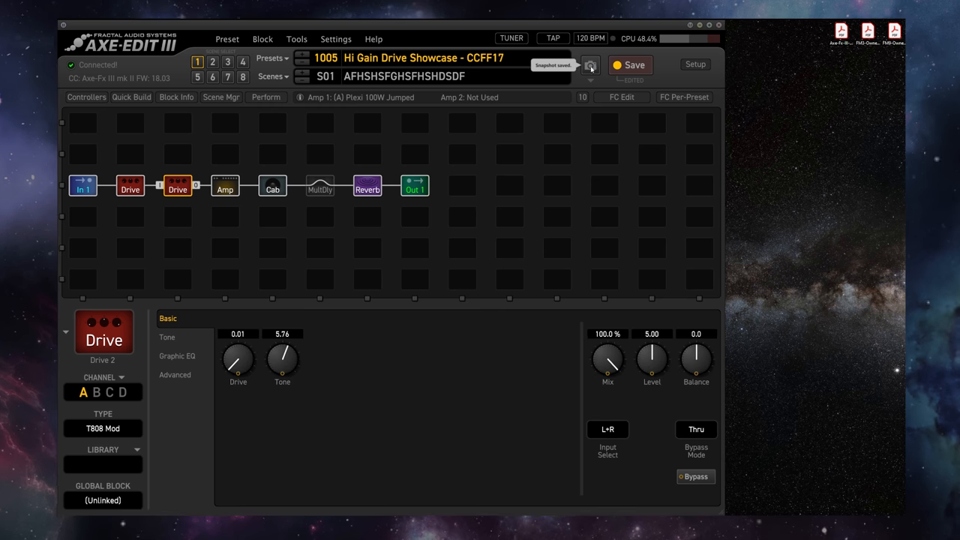
click(591, 66)
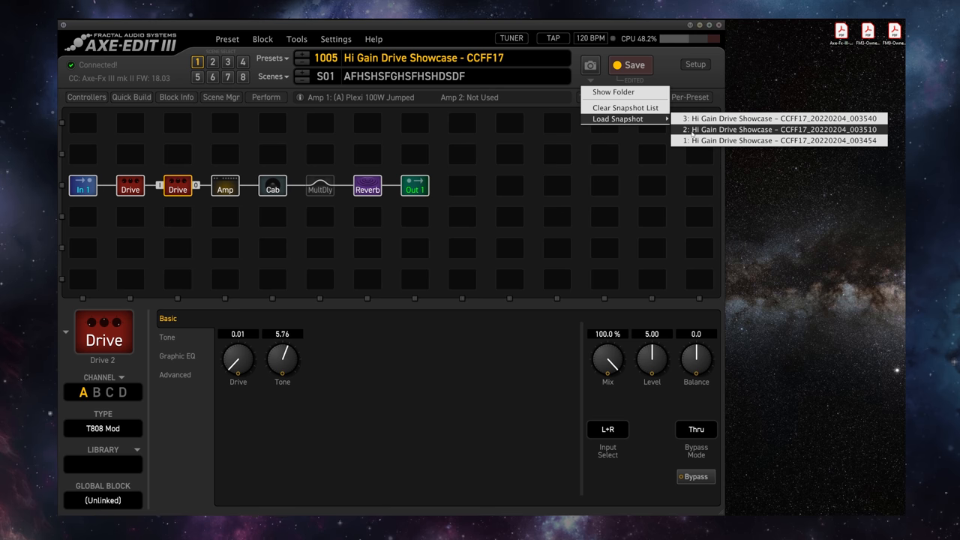
mouse_move(780, 141)
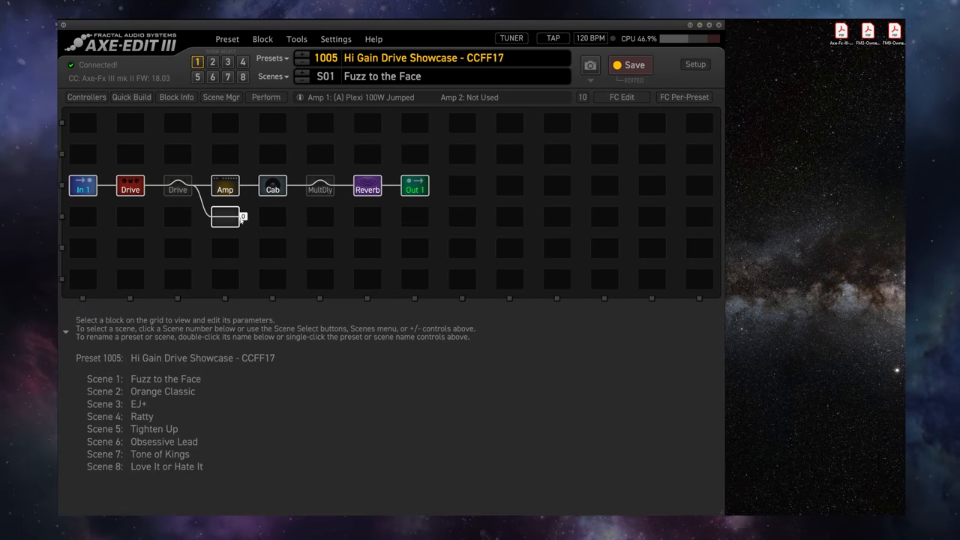
Insert Amp 2 (Shiver Lead) below the Amp and branch a parallel slot beneath Multiply
right_click(225, 216)
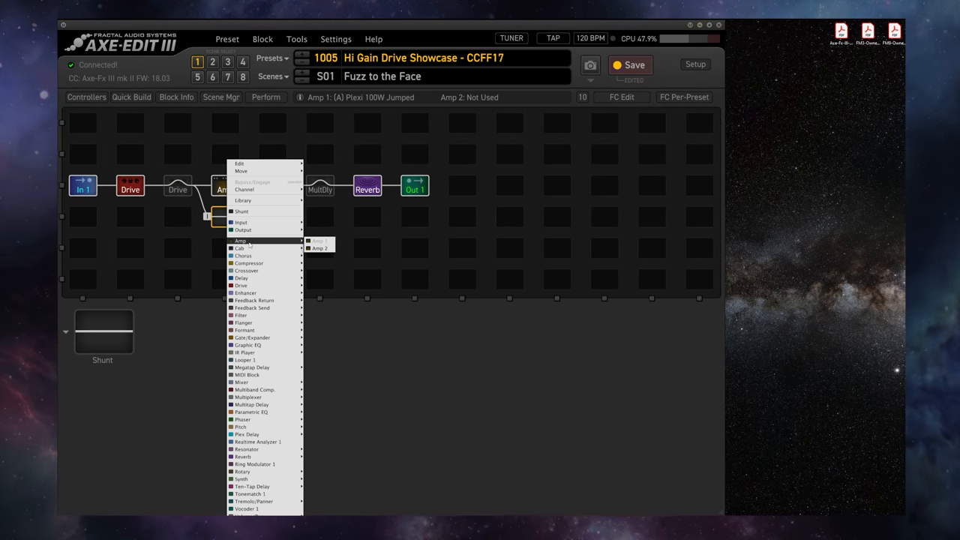
click(321, 247)
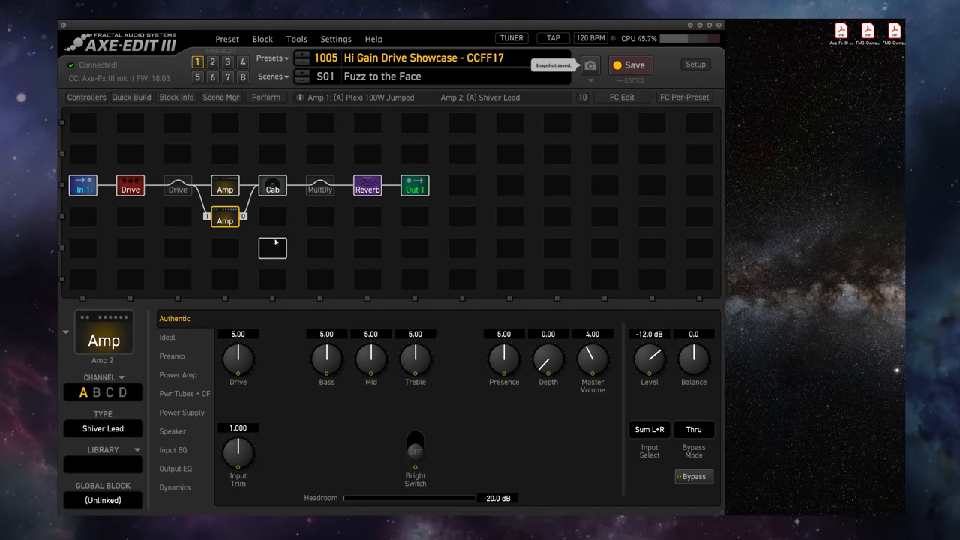
click(320, 186)
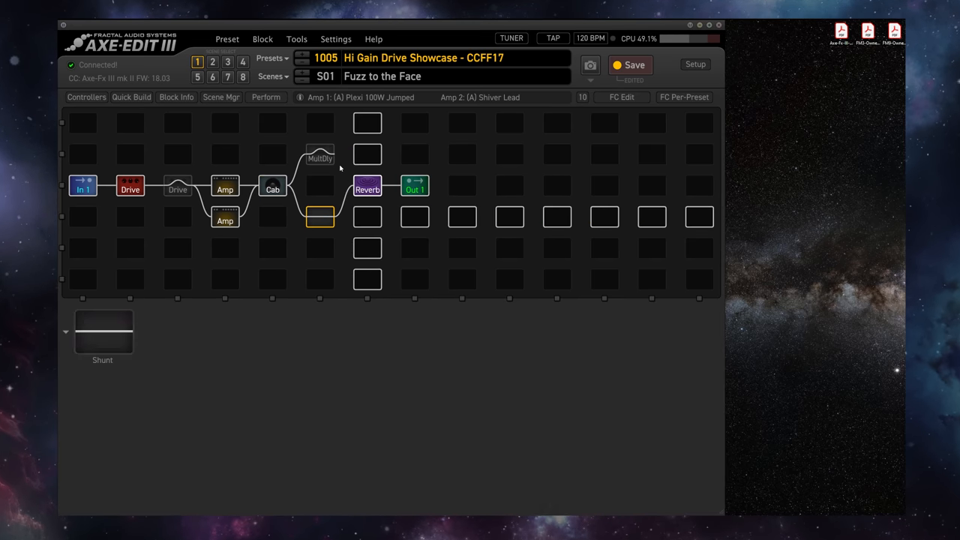
click(321, 249)
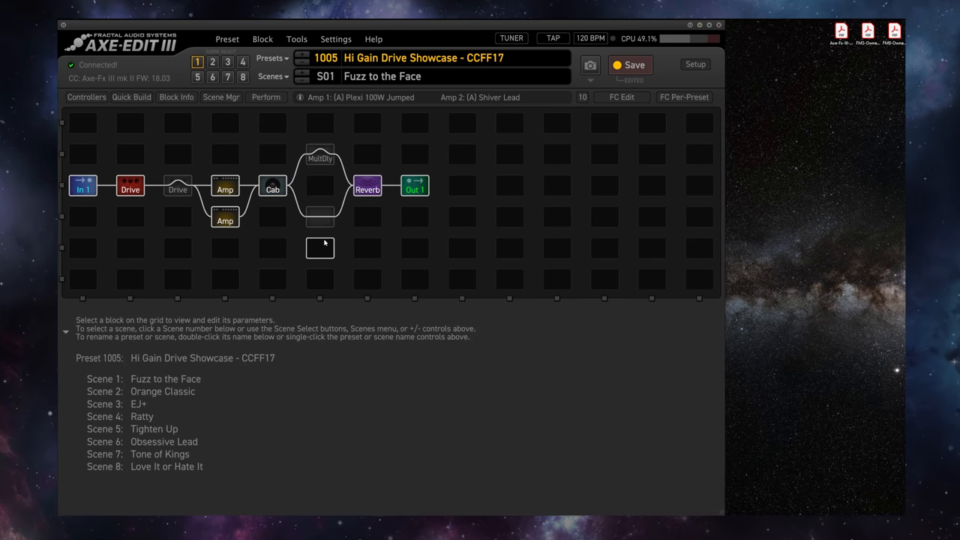
Insert Delay 2 in the lower branch, then load the CC's Fractal Friday #14 snapshot
right_click(320, 247)
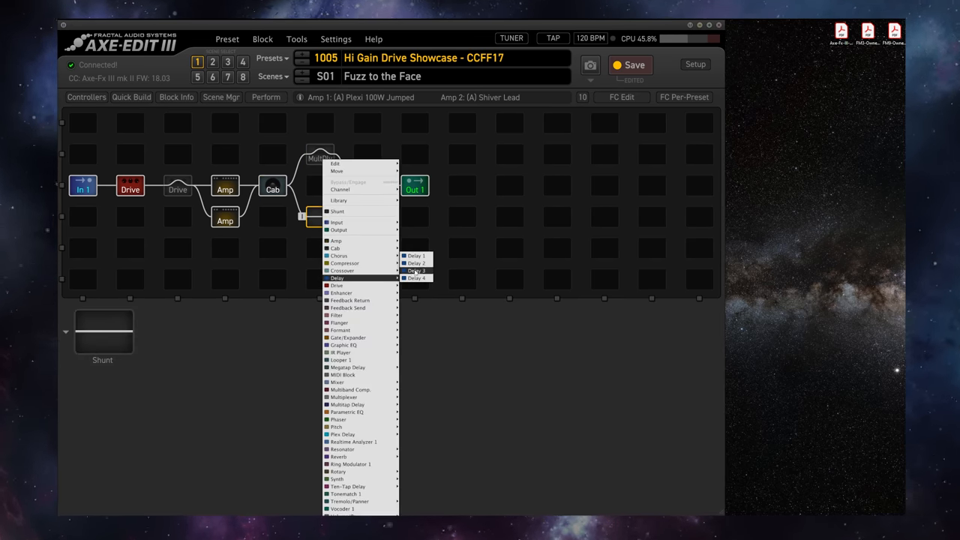
click(414, 265)
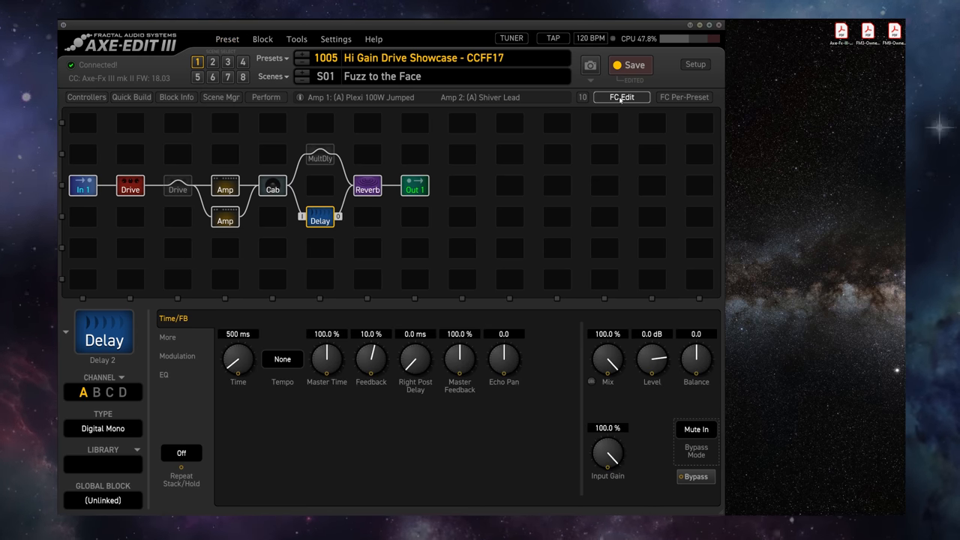
click(591, 78)
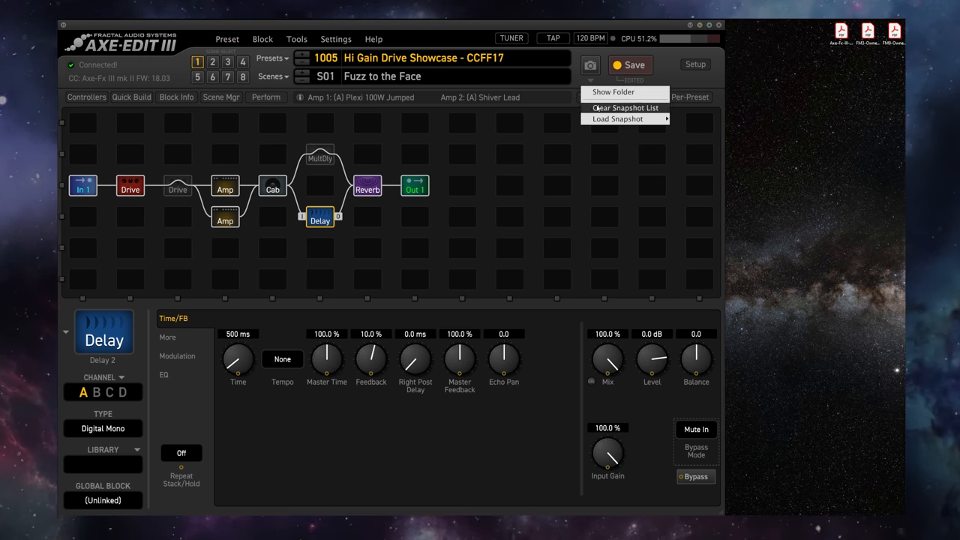
click(618, 119)
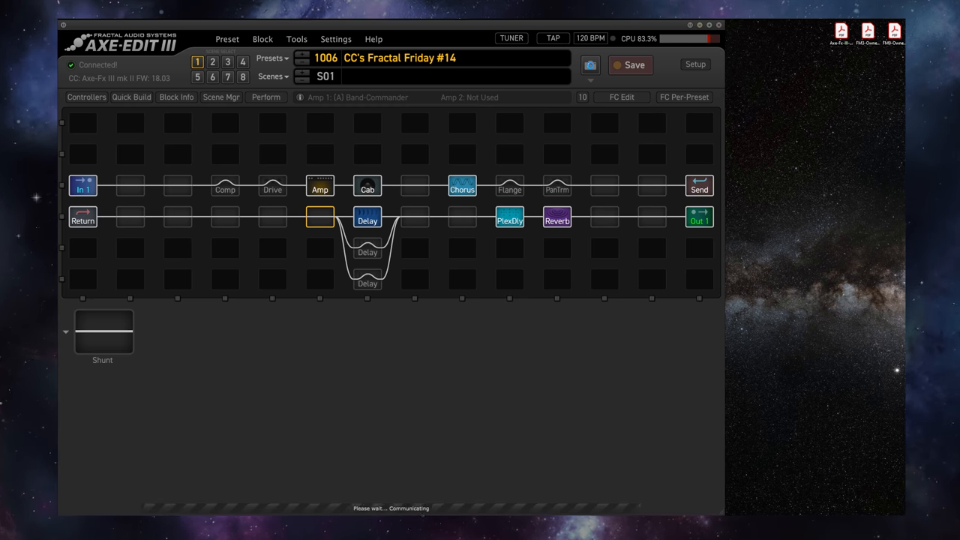
Load earlier Hi Gain Drive Showcase versions, ending on the one with Amp 2 and Delay
click(591, 64)
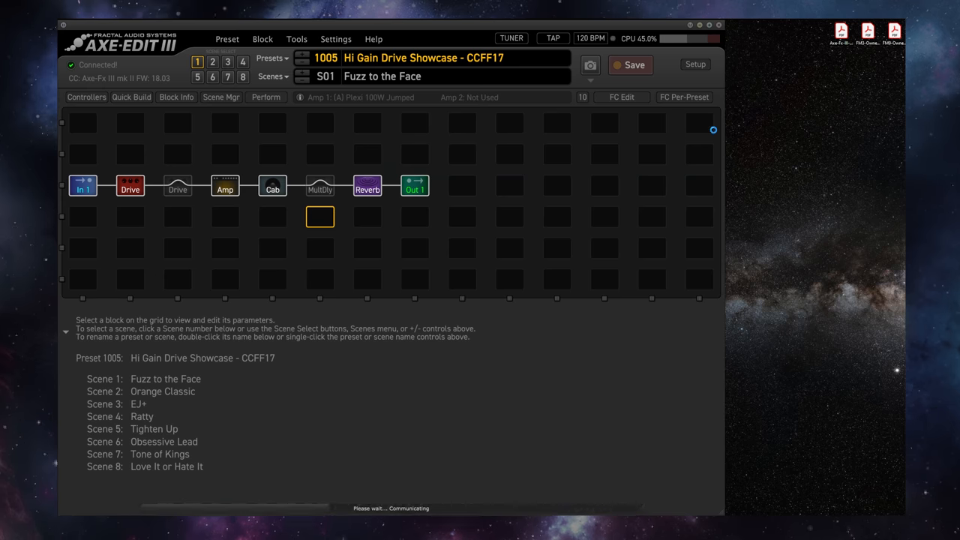
click(319, 218)
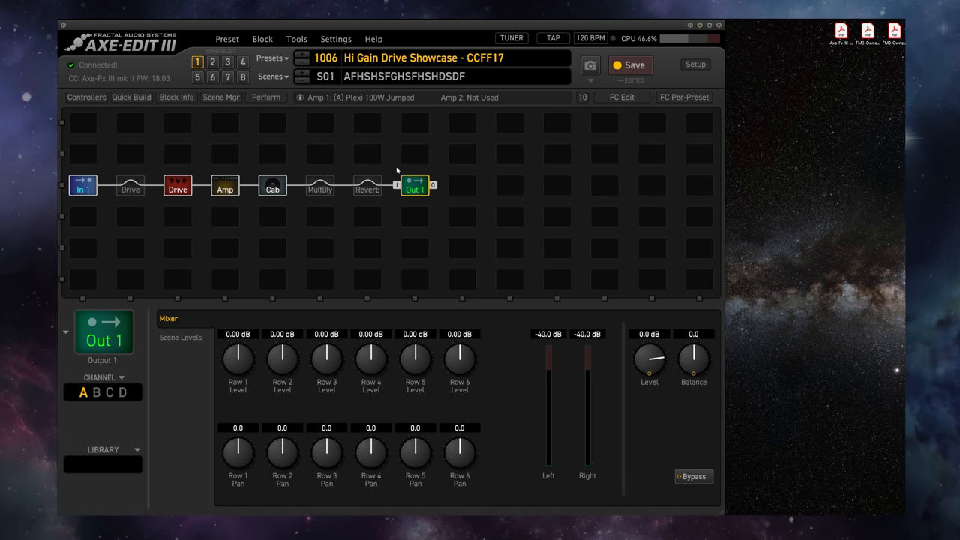
mouse_move(399, 168)
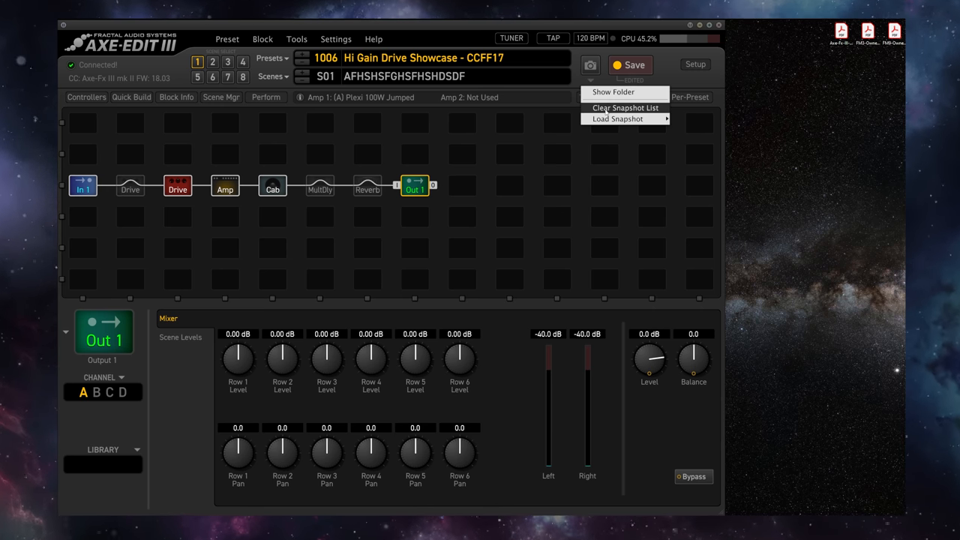
click(618, 119)
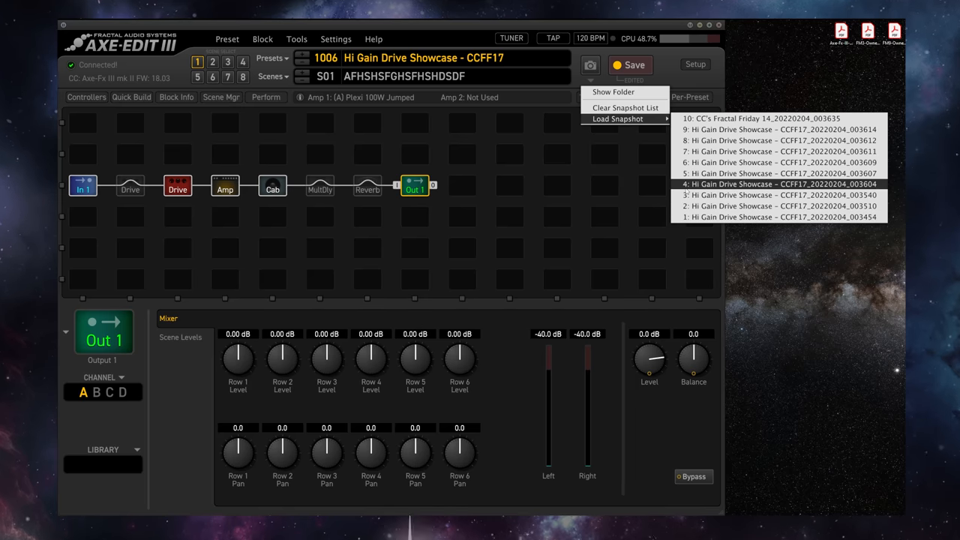
mouse_move(780, 195)
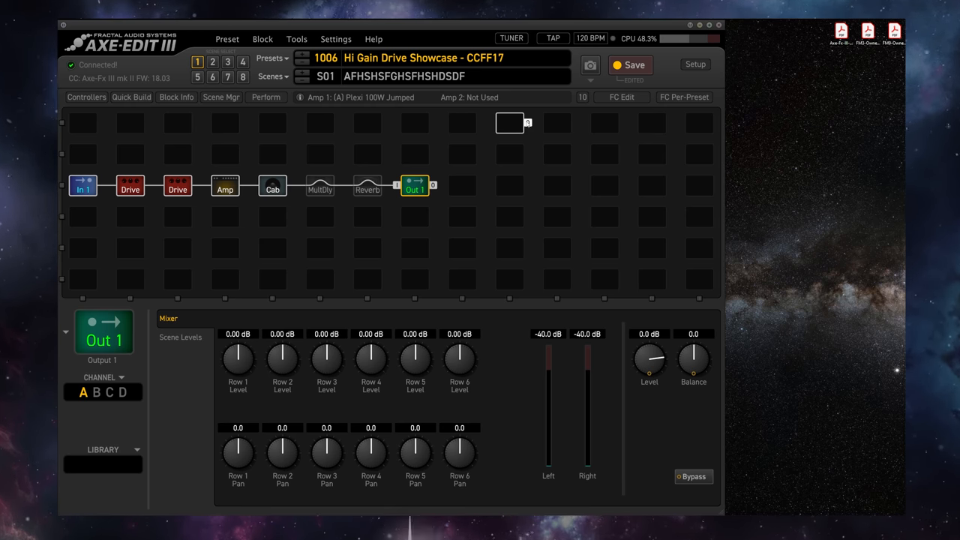
click(303, 57)
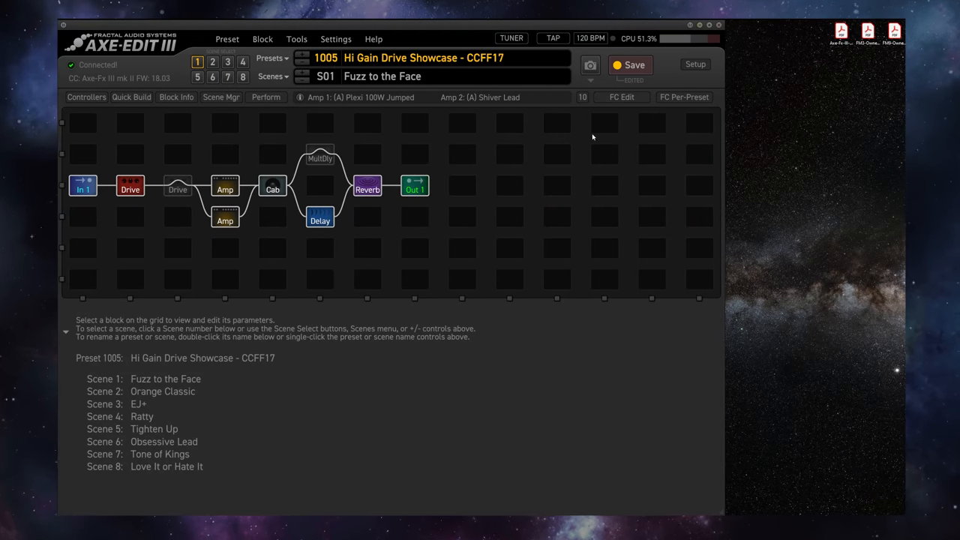
Reveal the snapshots folder, open the double-Drive renamed-scene snapshot, and show the folder again
click(591, 81)
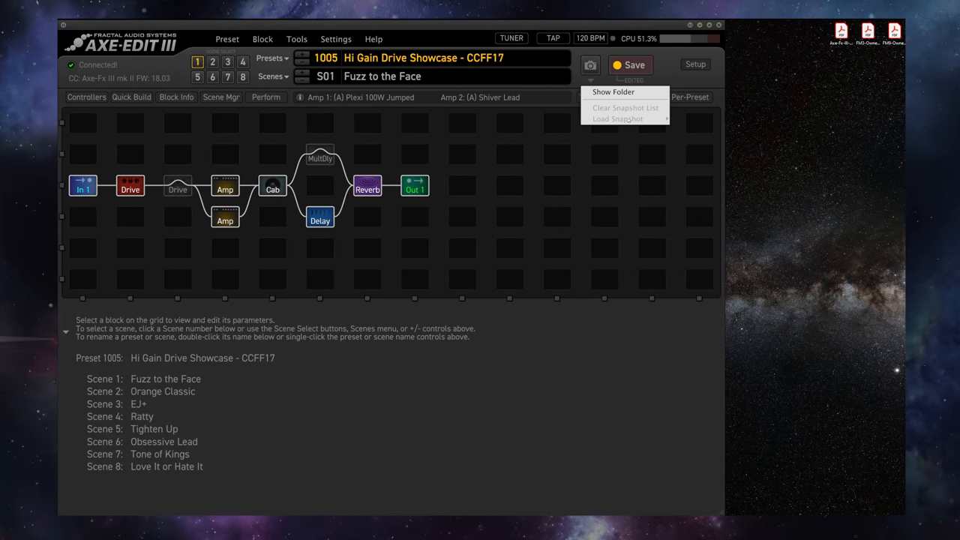
mouse_move(639, 119)
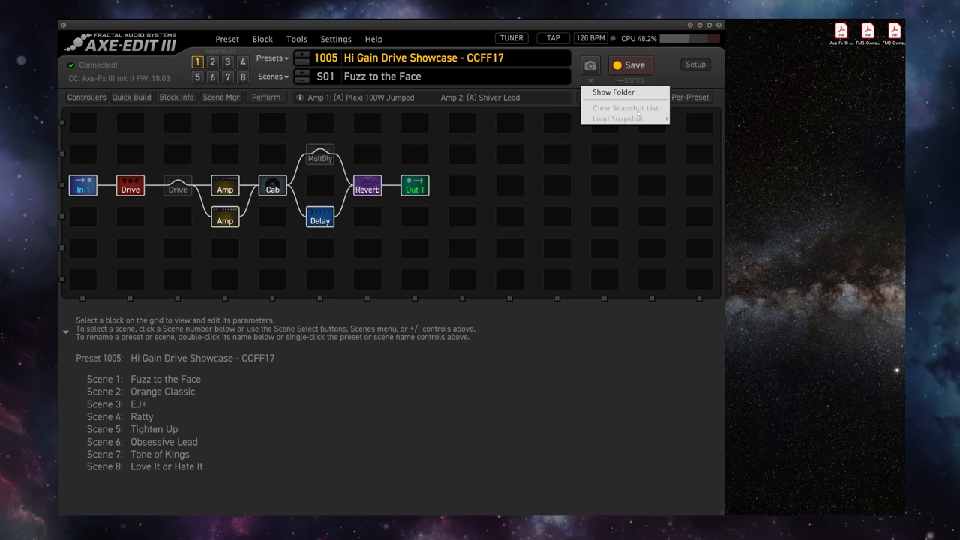
mouse_move(639, 117)
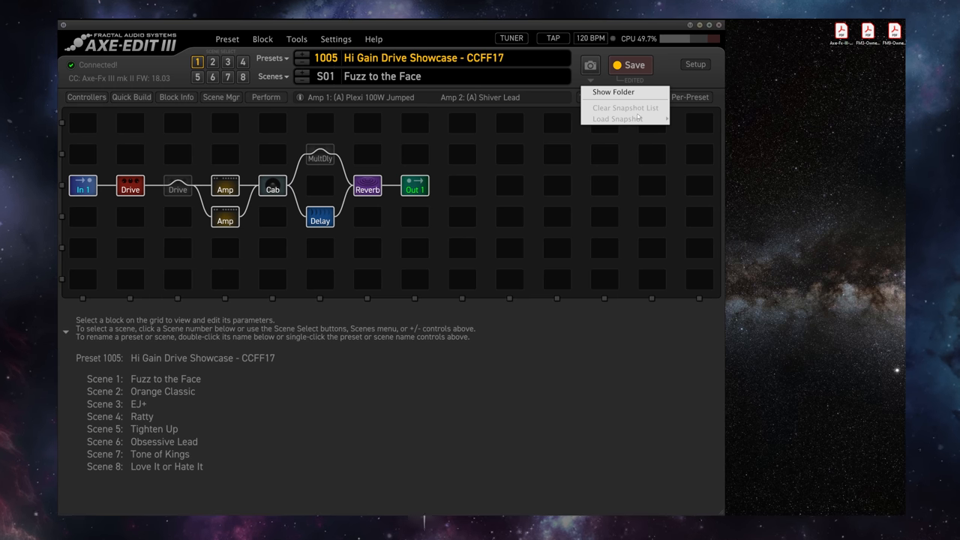
mouse_move(621, 99)
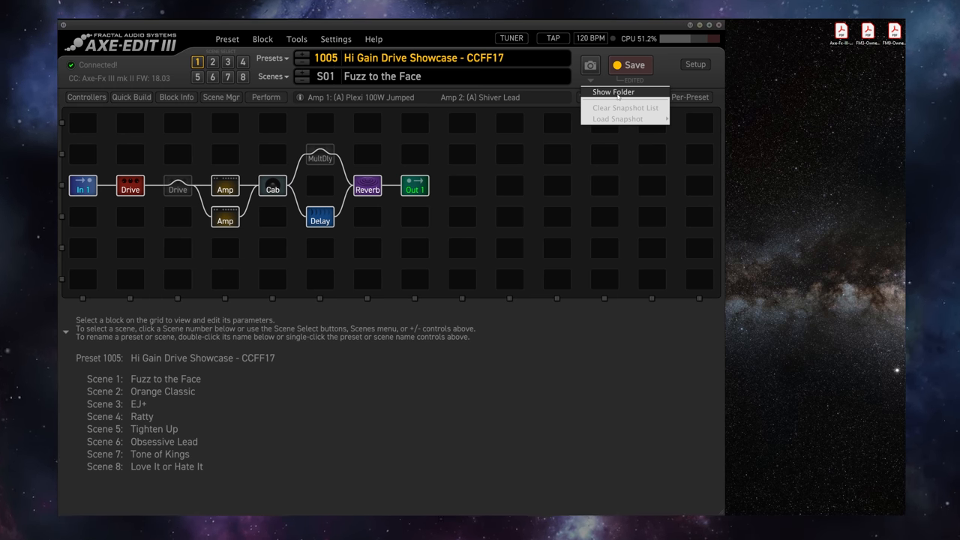
click(614, 92)
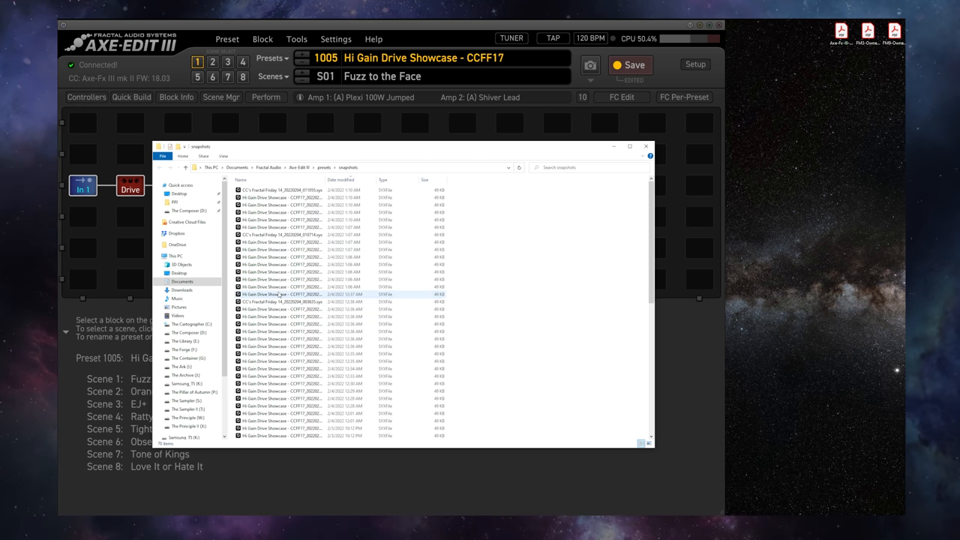
click(282, 294)
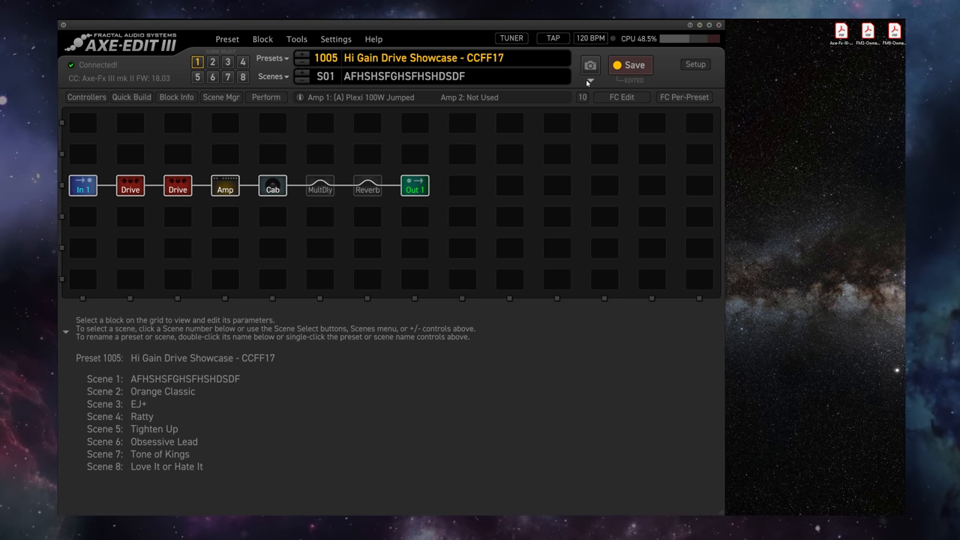
click(591, 81)
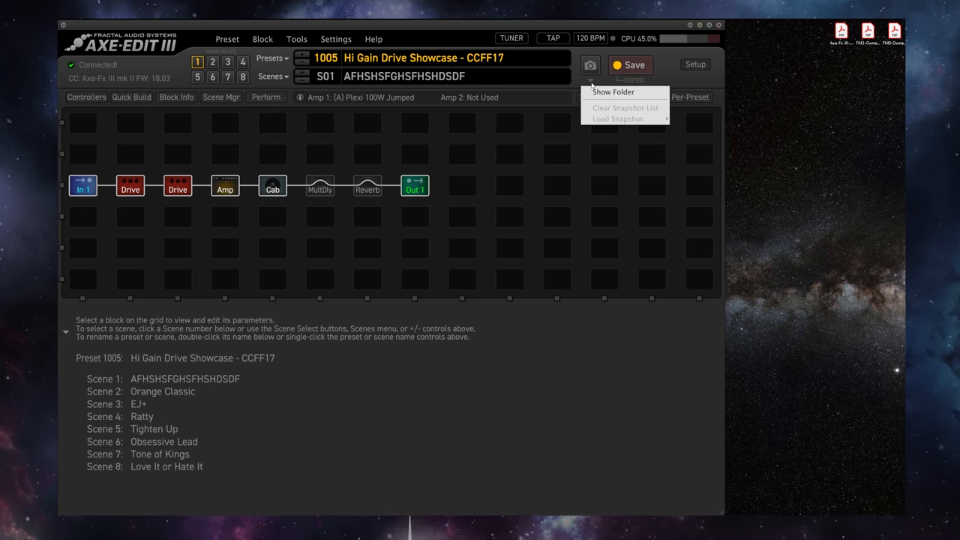
click(614, 91)
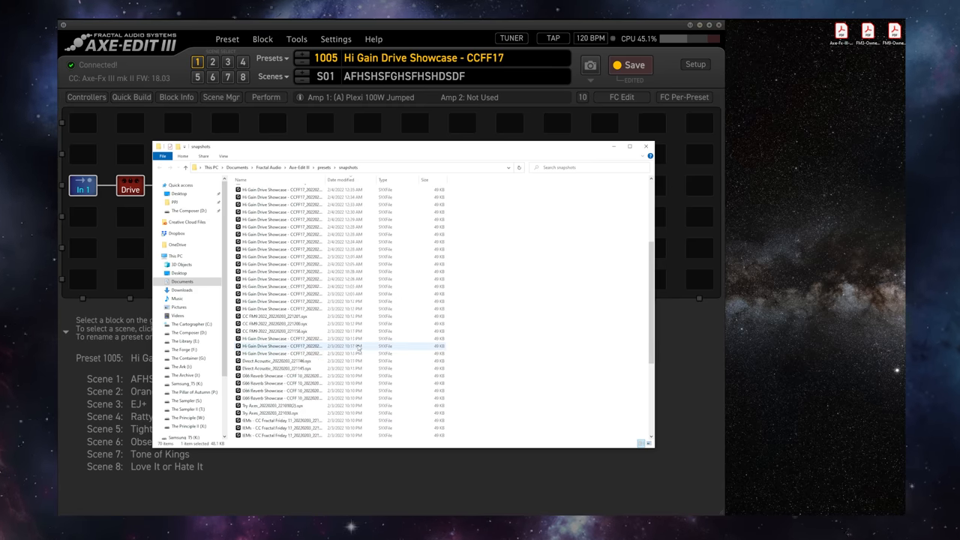